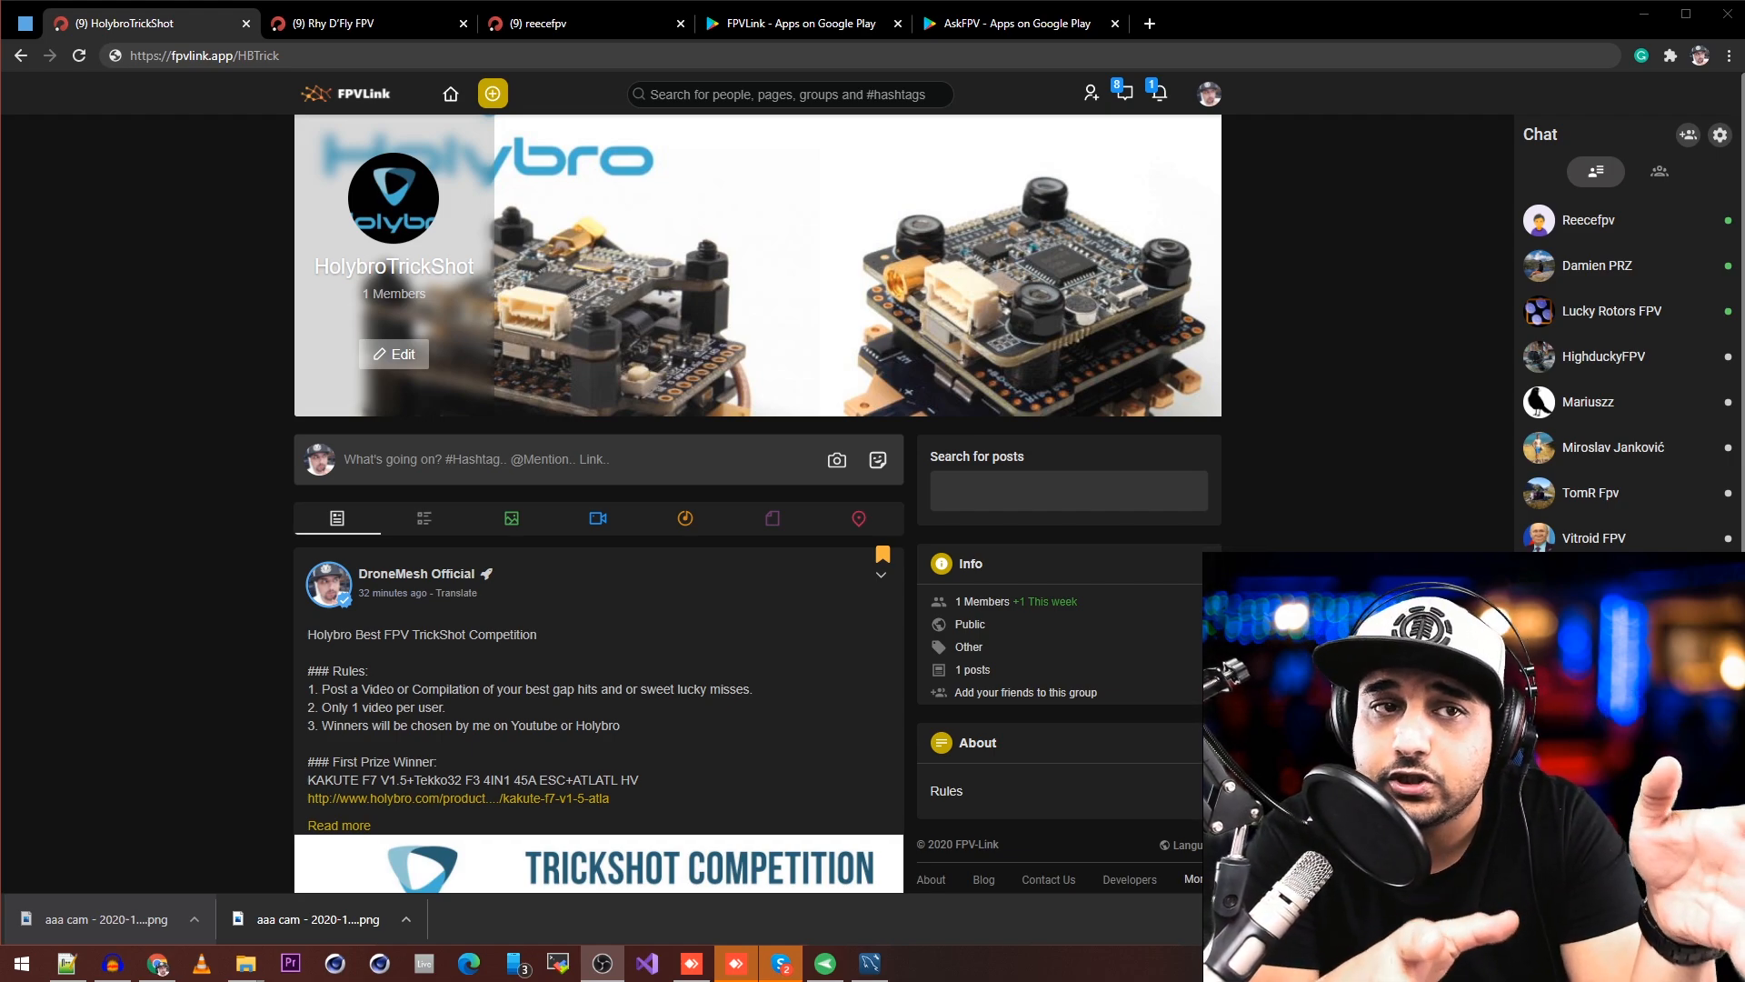
# - Expand the HolybroTrickShot post's full text and open the first prize product page in a new tab
pyautogui.click(802, 22)
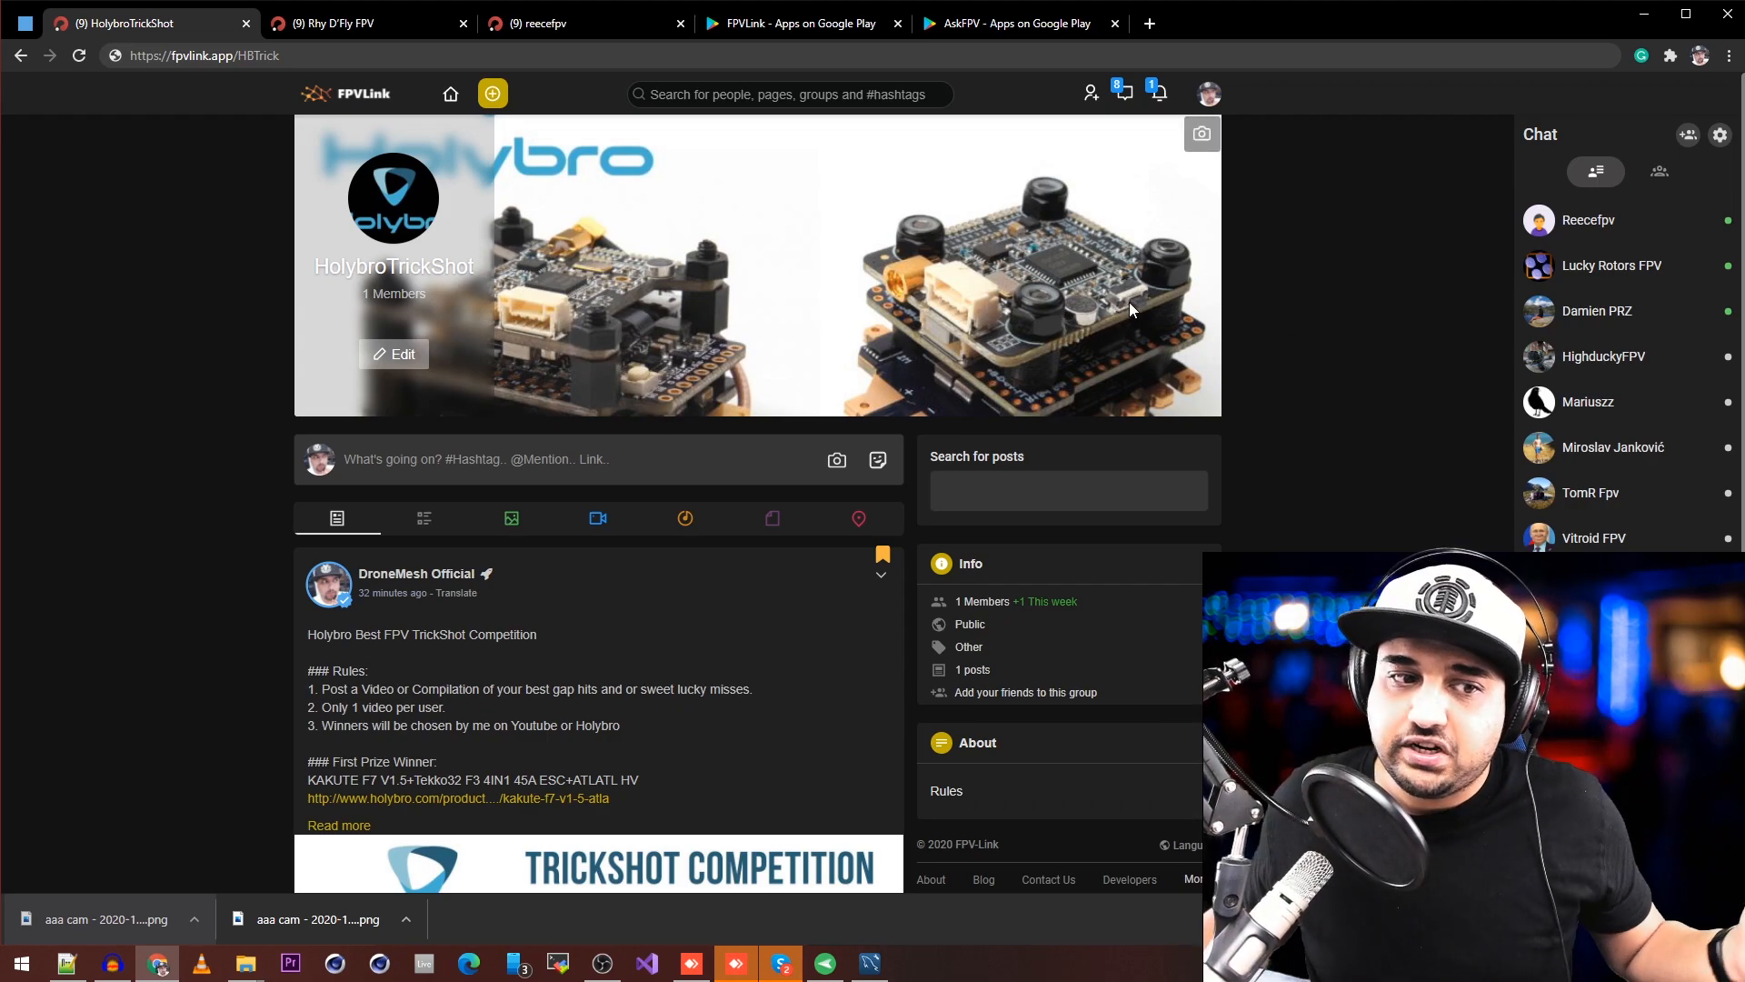
pyautogui.scroll(-3)
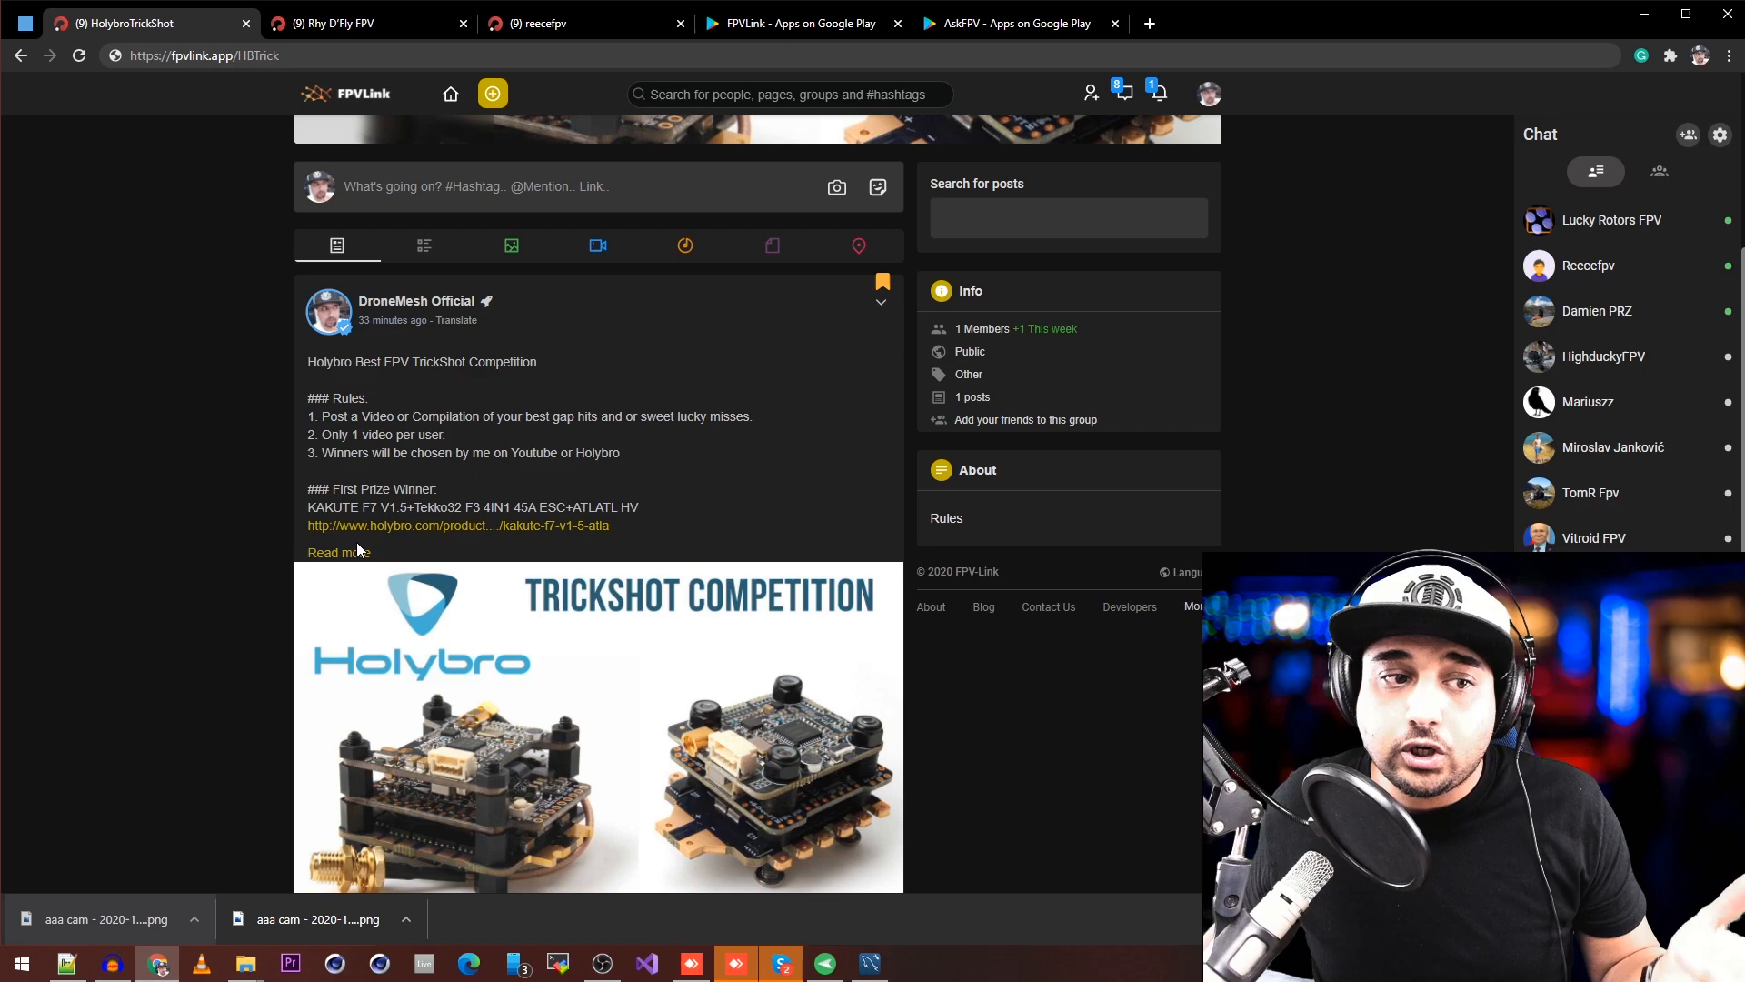
pyautogui.click(337, 551)
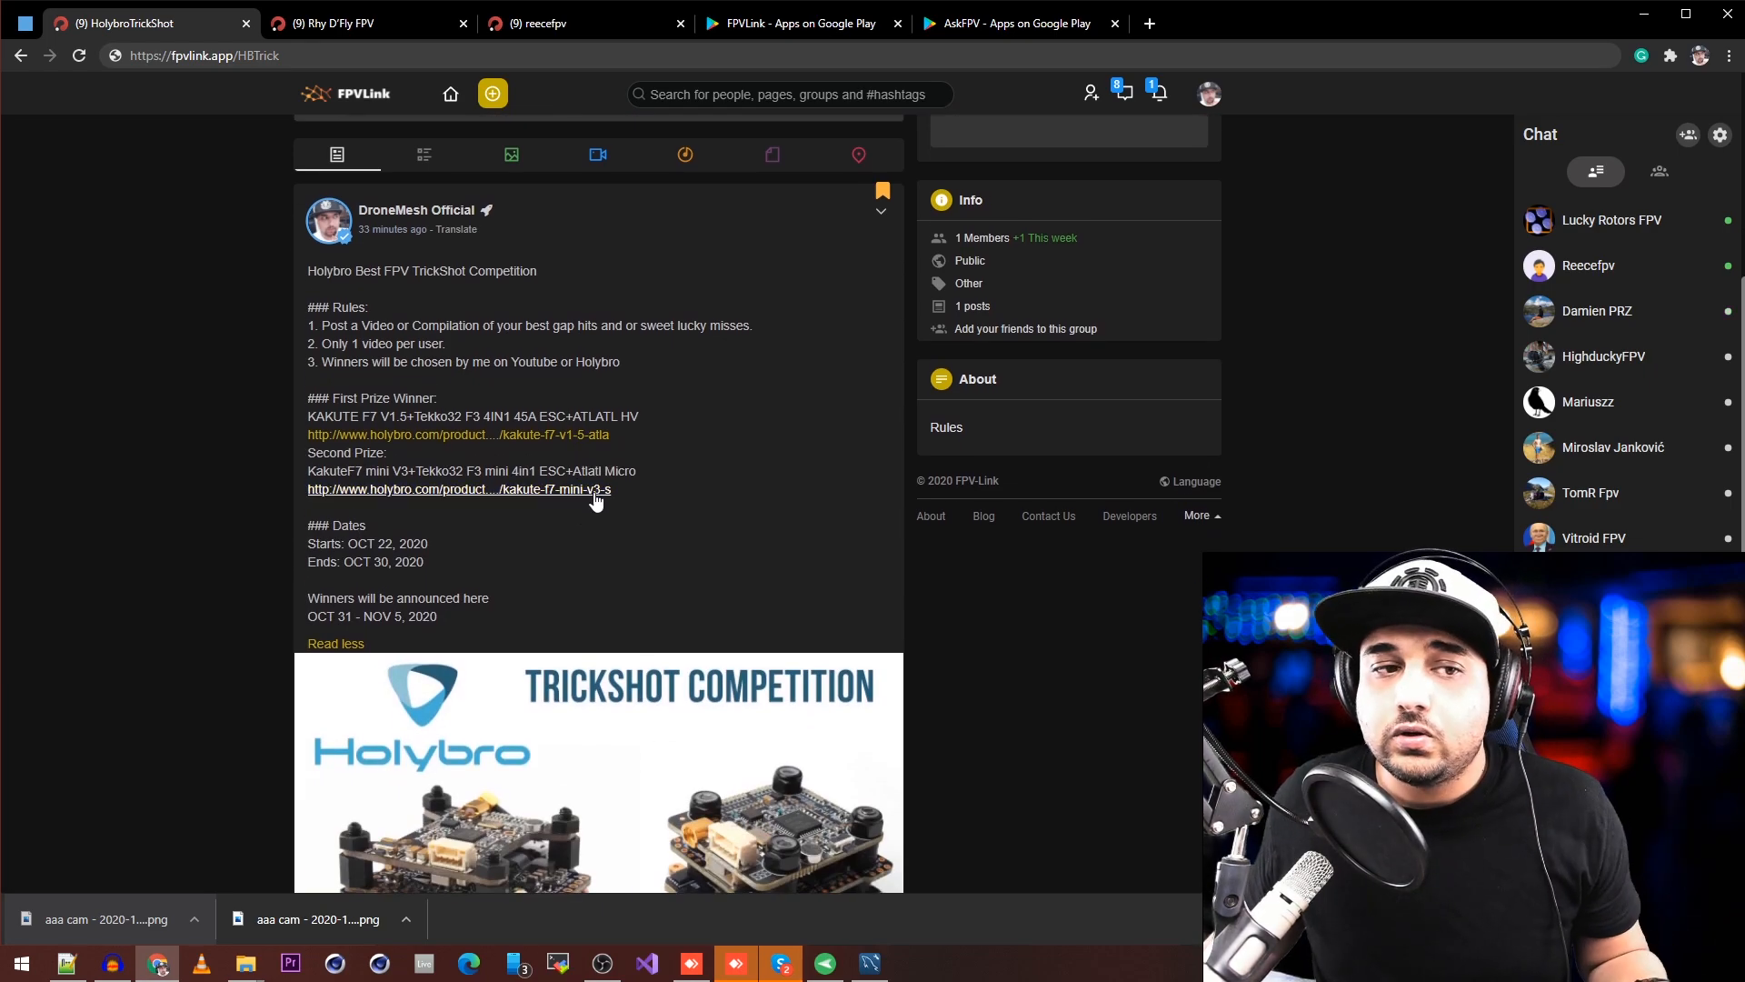
pyautogui.moveTo(600, 490)
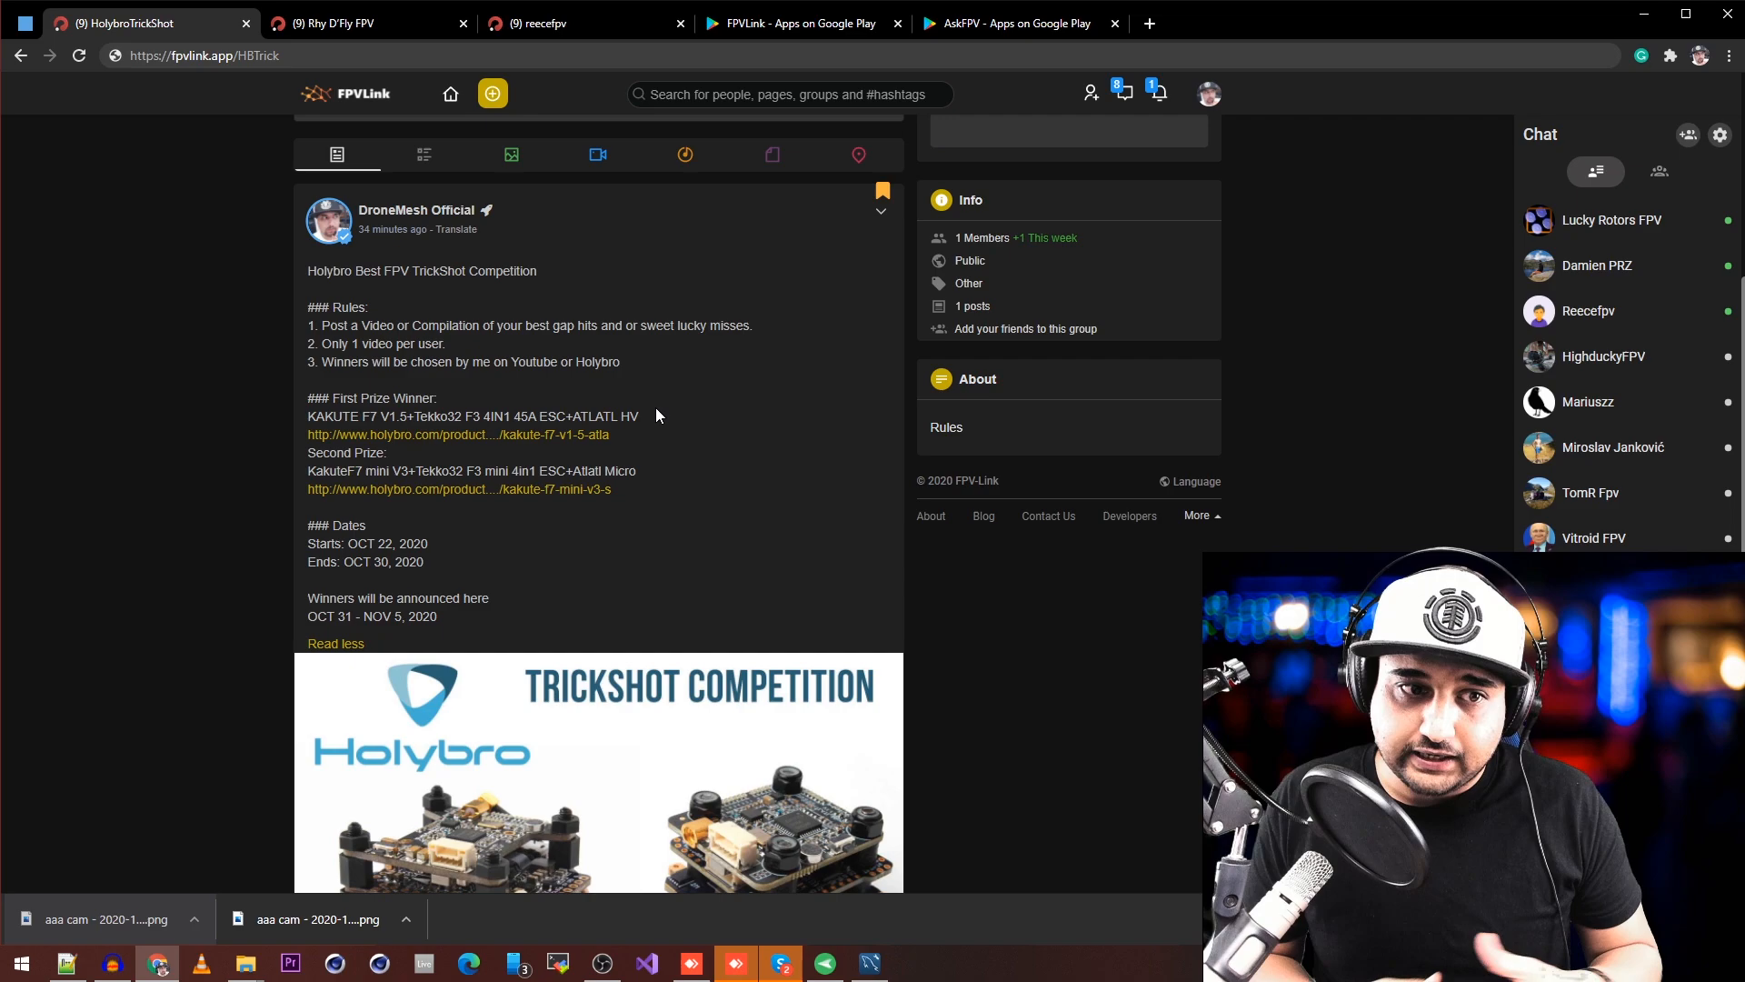
pyautogui.rightClick(457, 434)
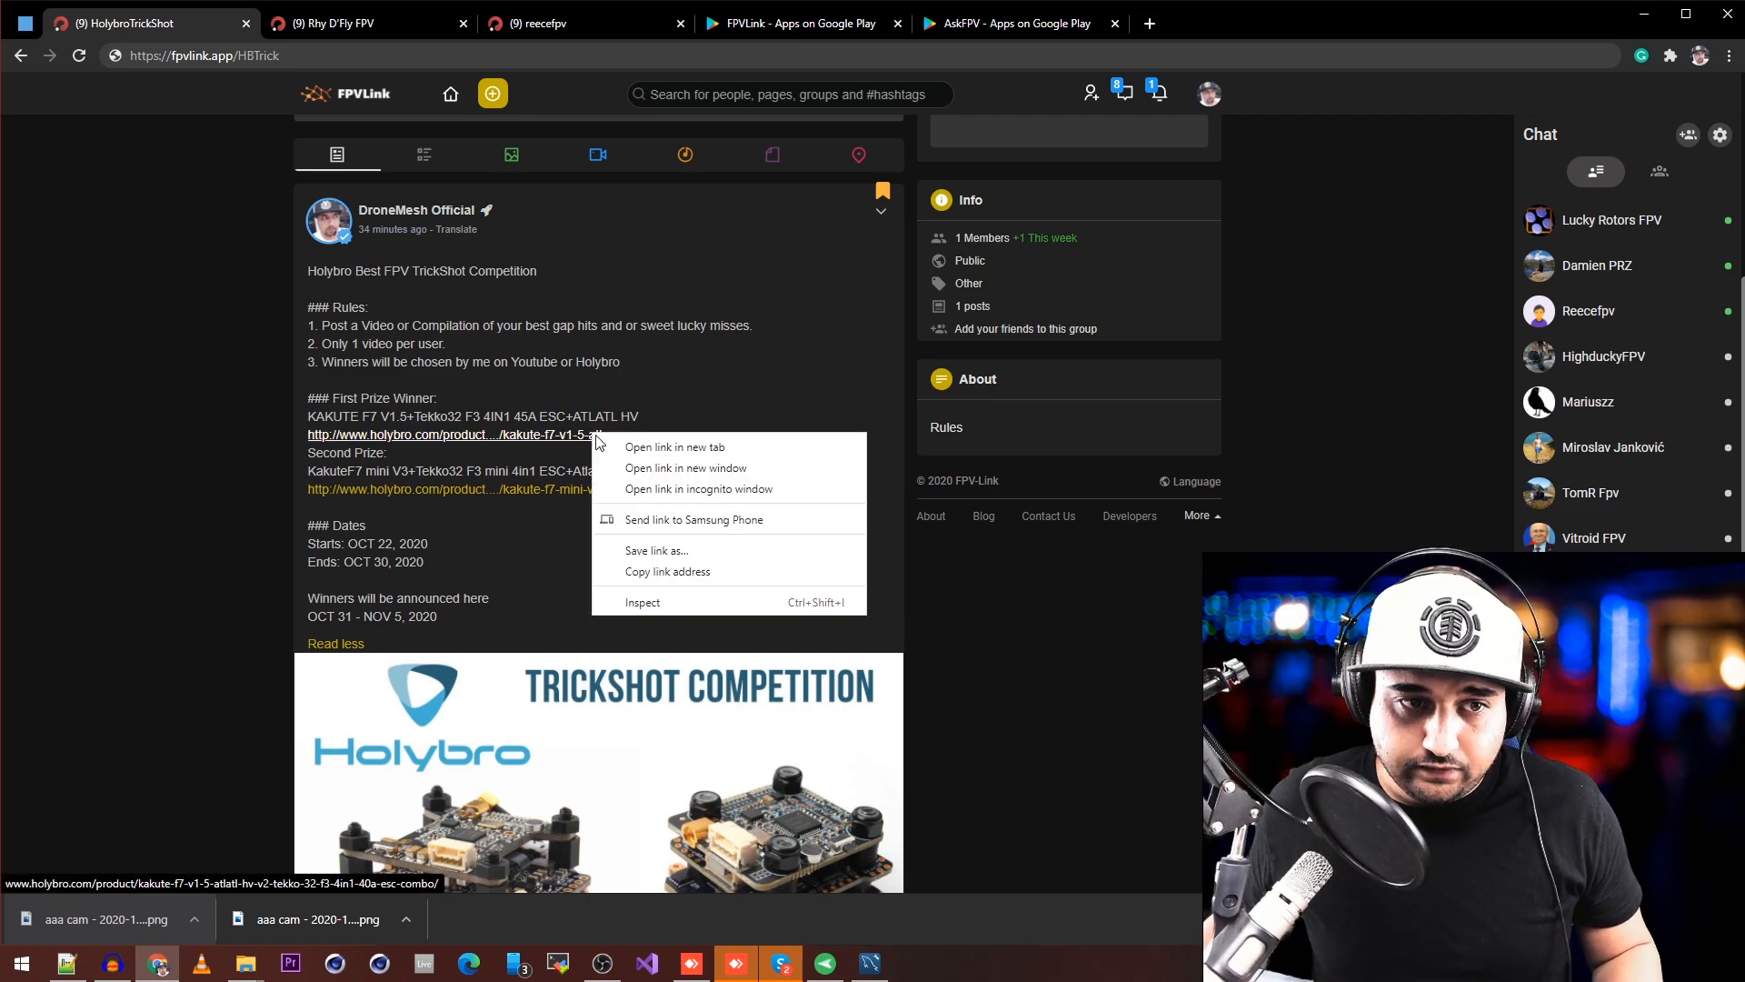
pyautogui.click(674, 447)
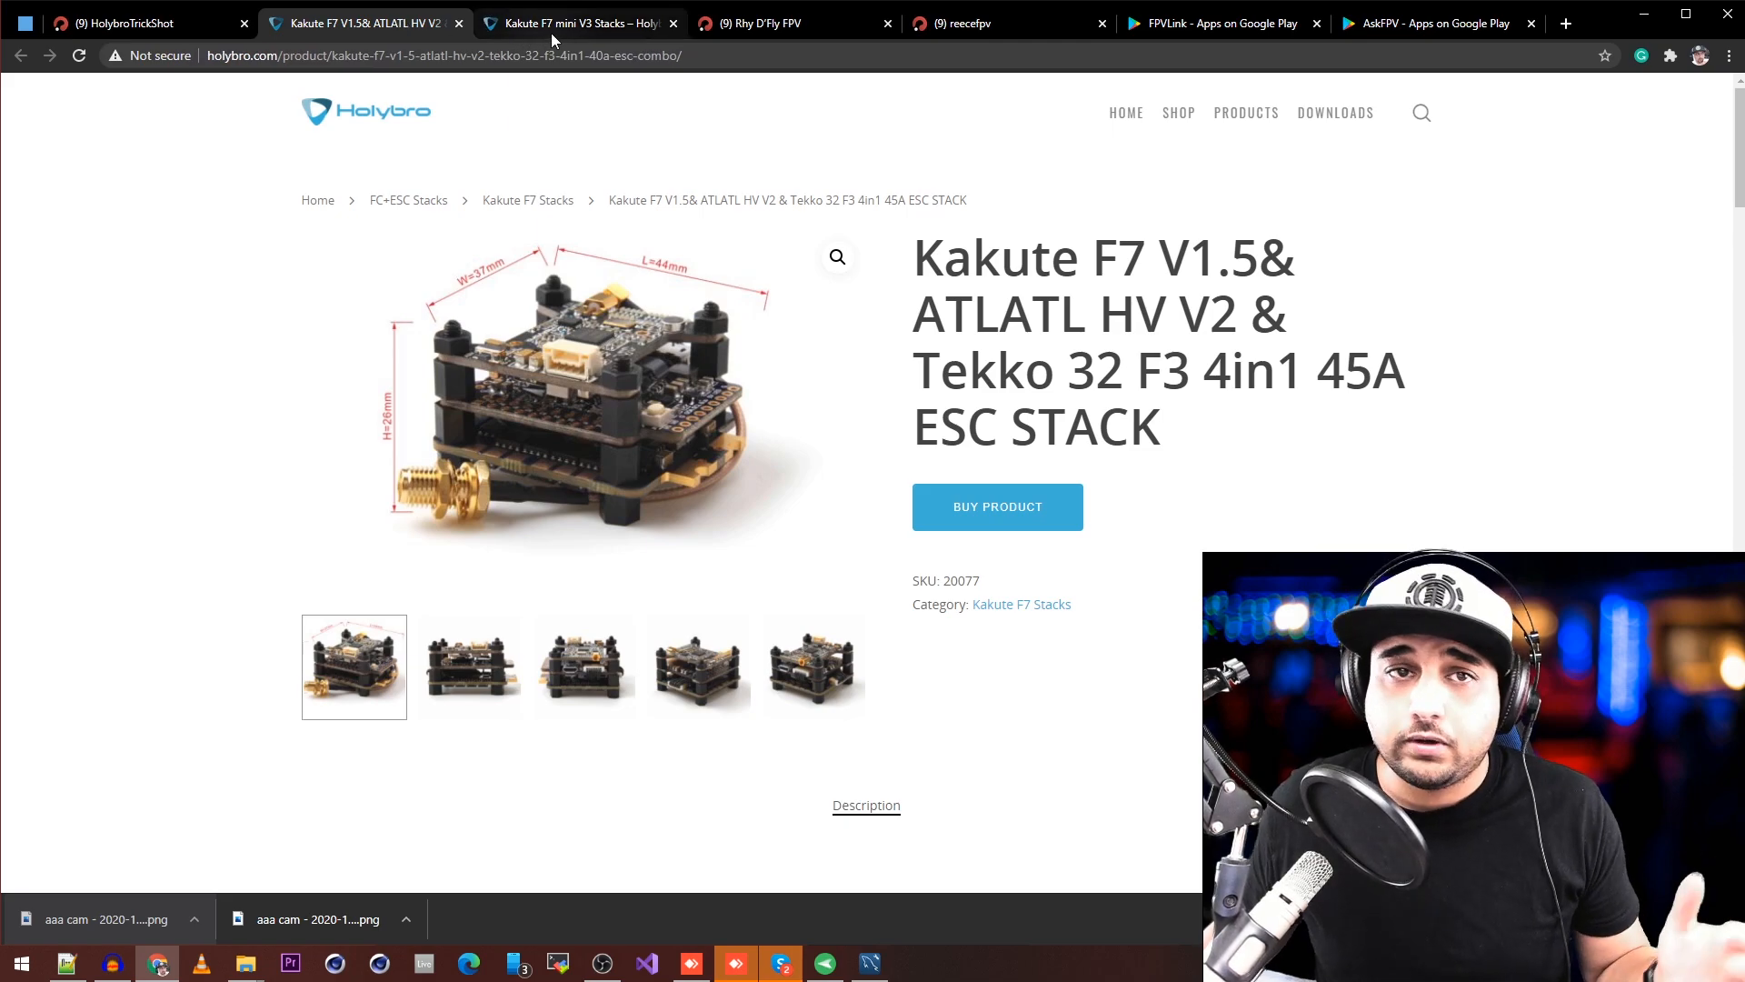
# - View the Kakute F7 mini V3 and V1.5 pages, revisit the post, then the AskFPV listing
pyautogui.click(574, 22)
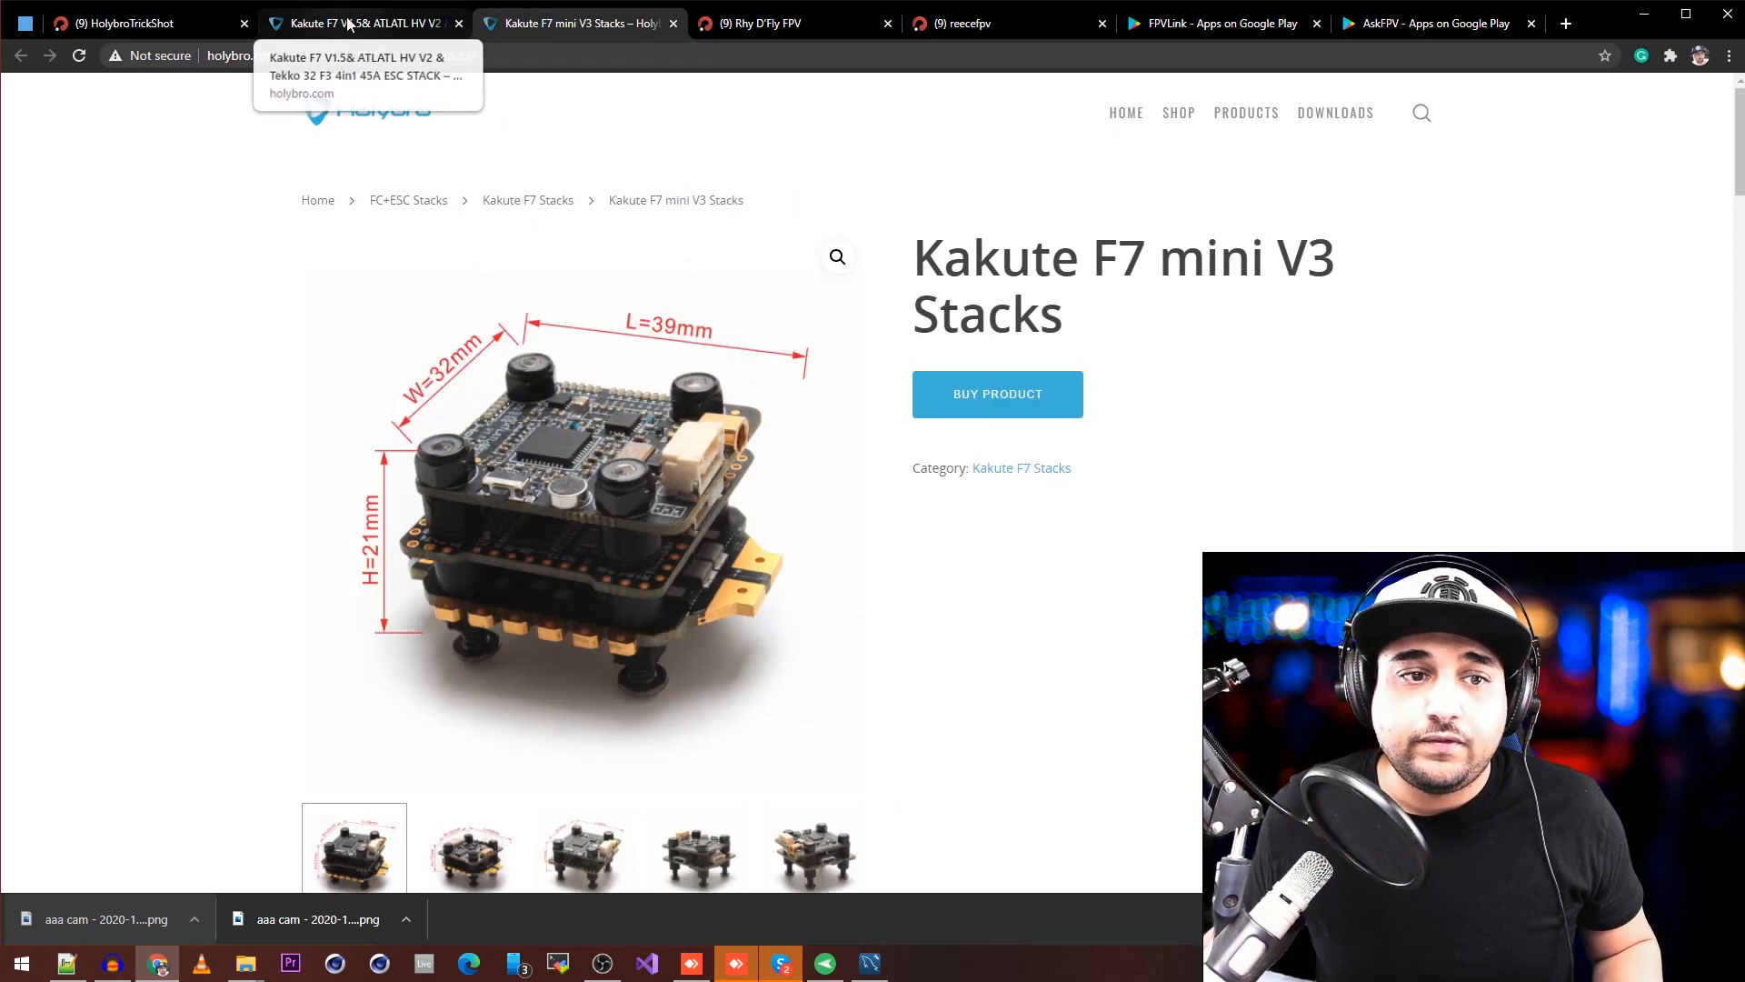
pyautogui.click(357, 22)
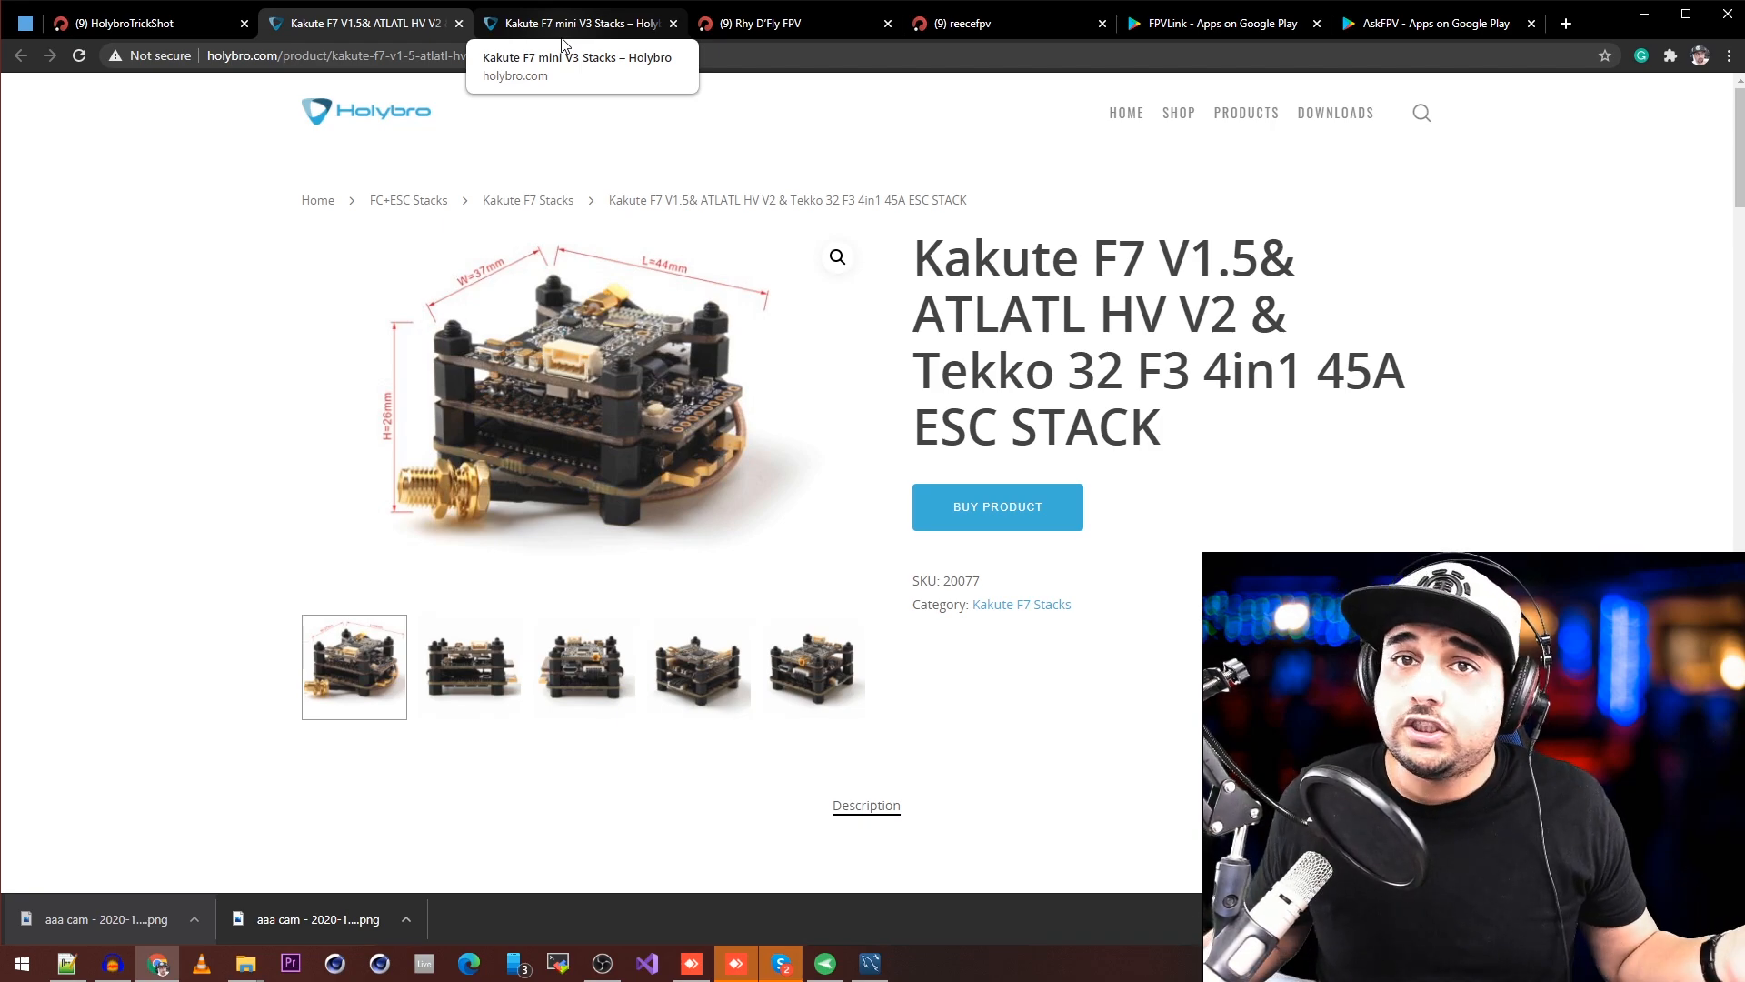
pyautogui.click(110, 22)
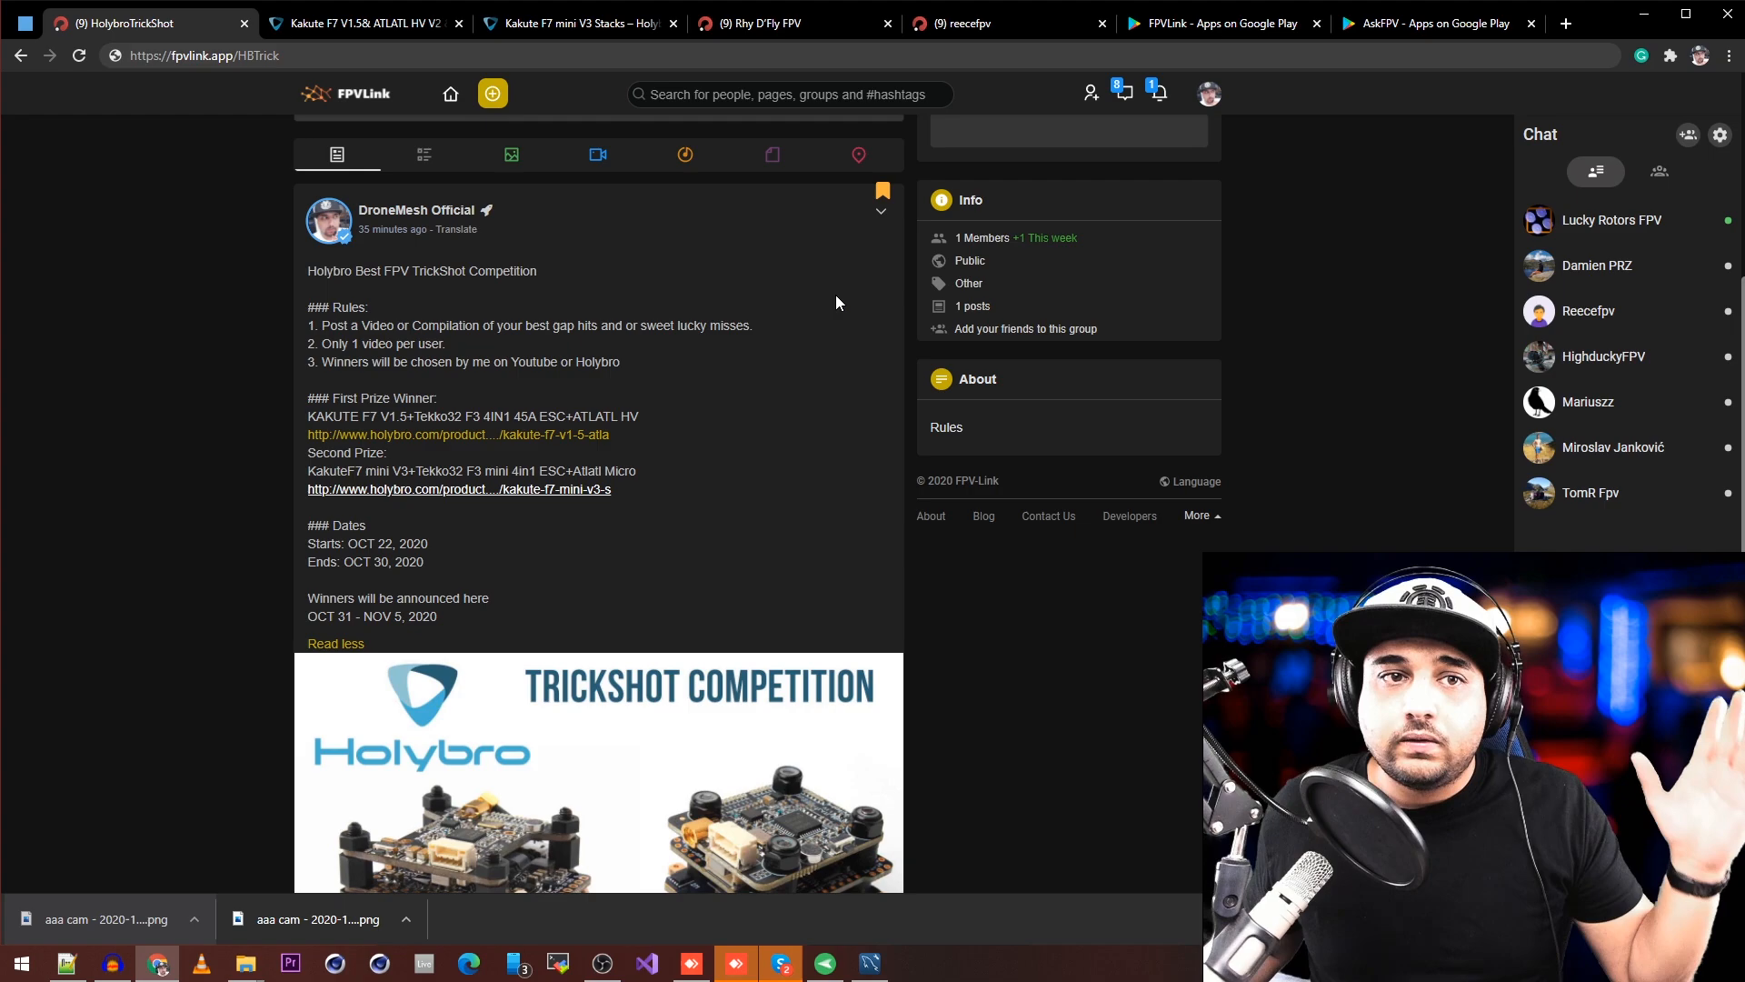
pyautogui.moveTo(1362, 87)
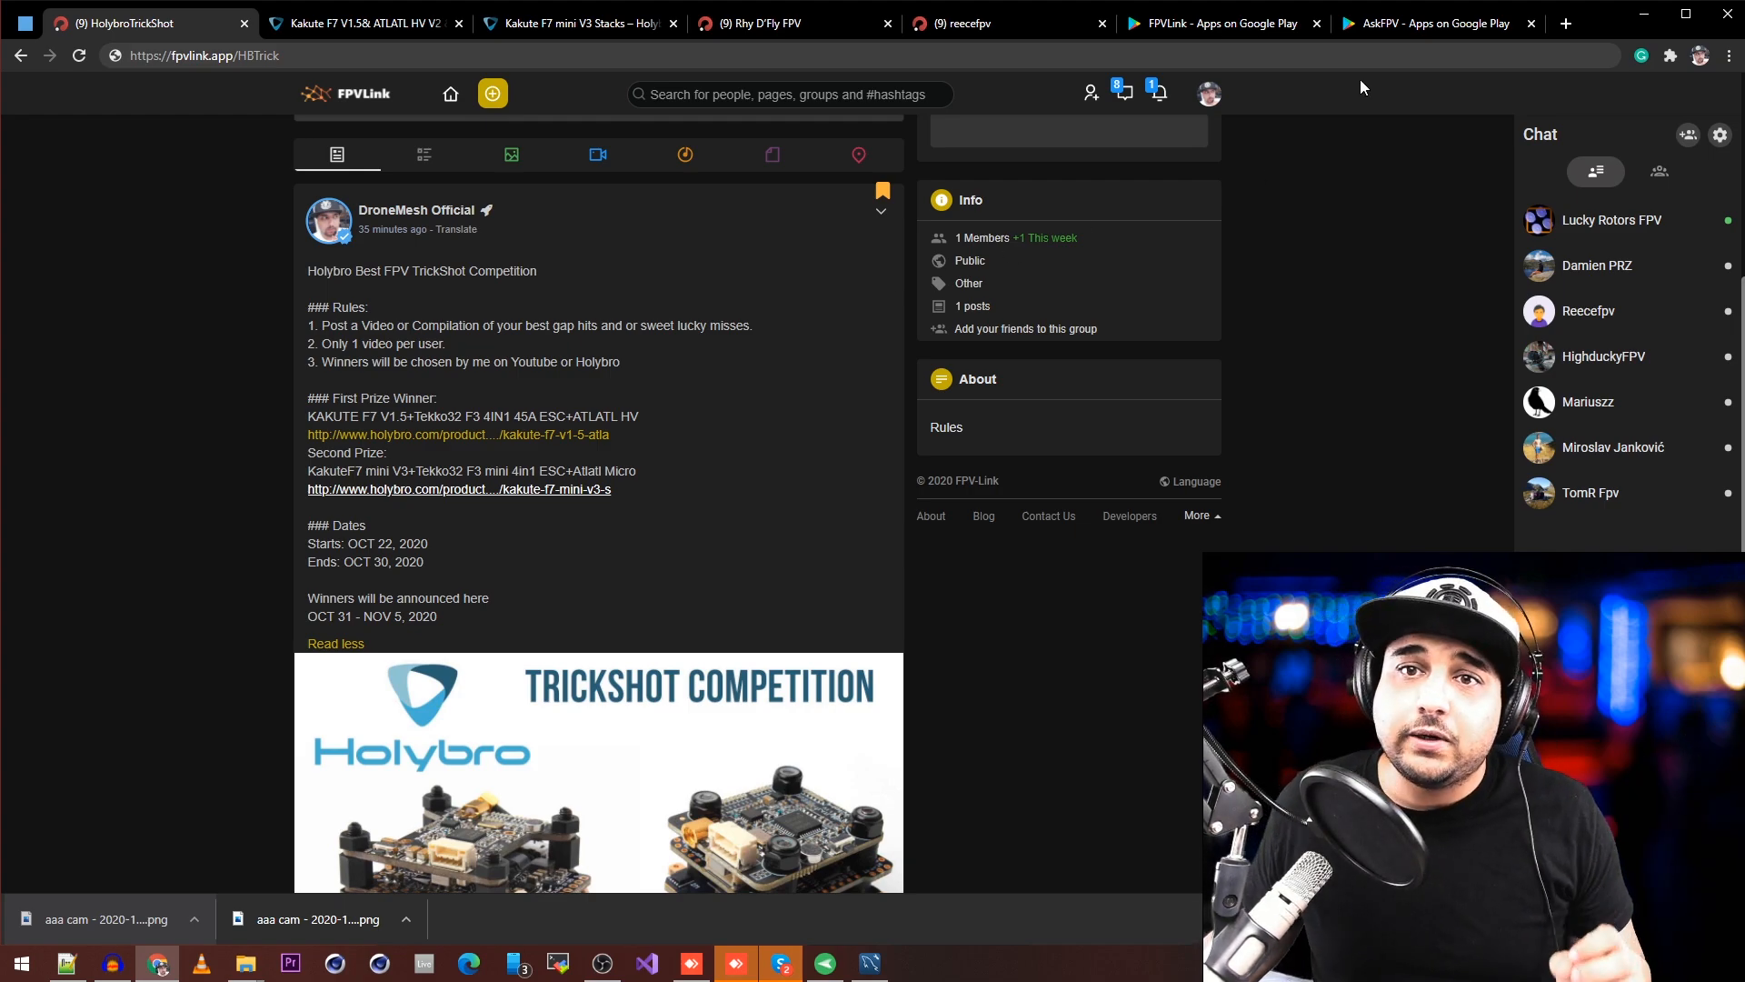
pyautogui.click(1436, 22)
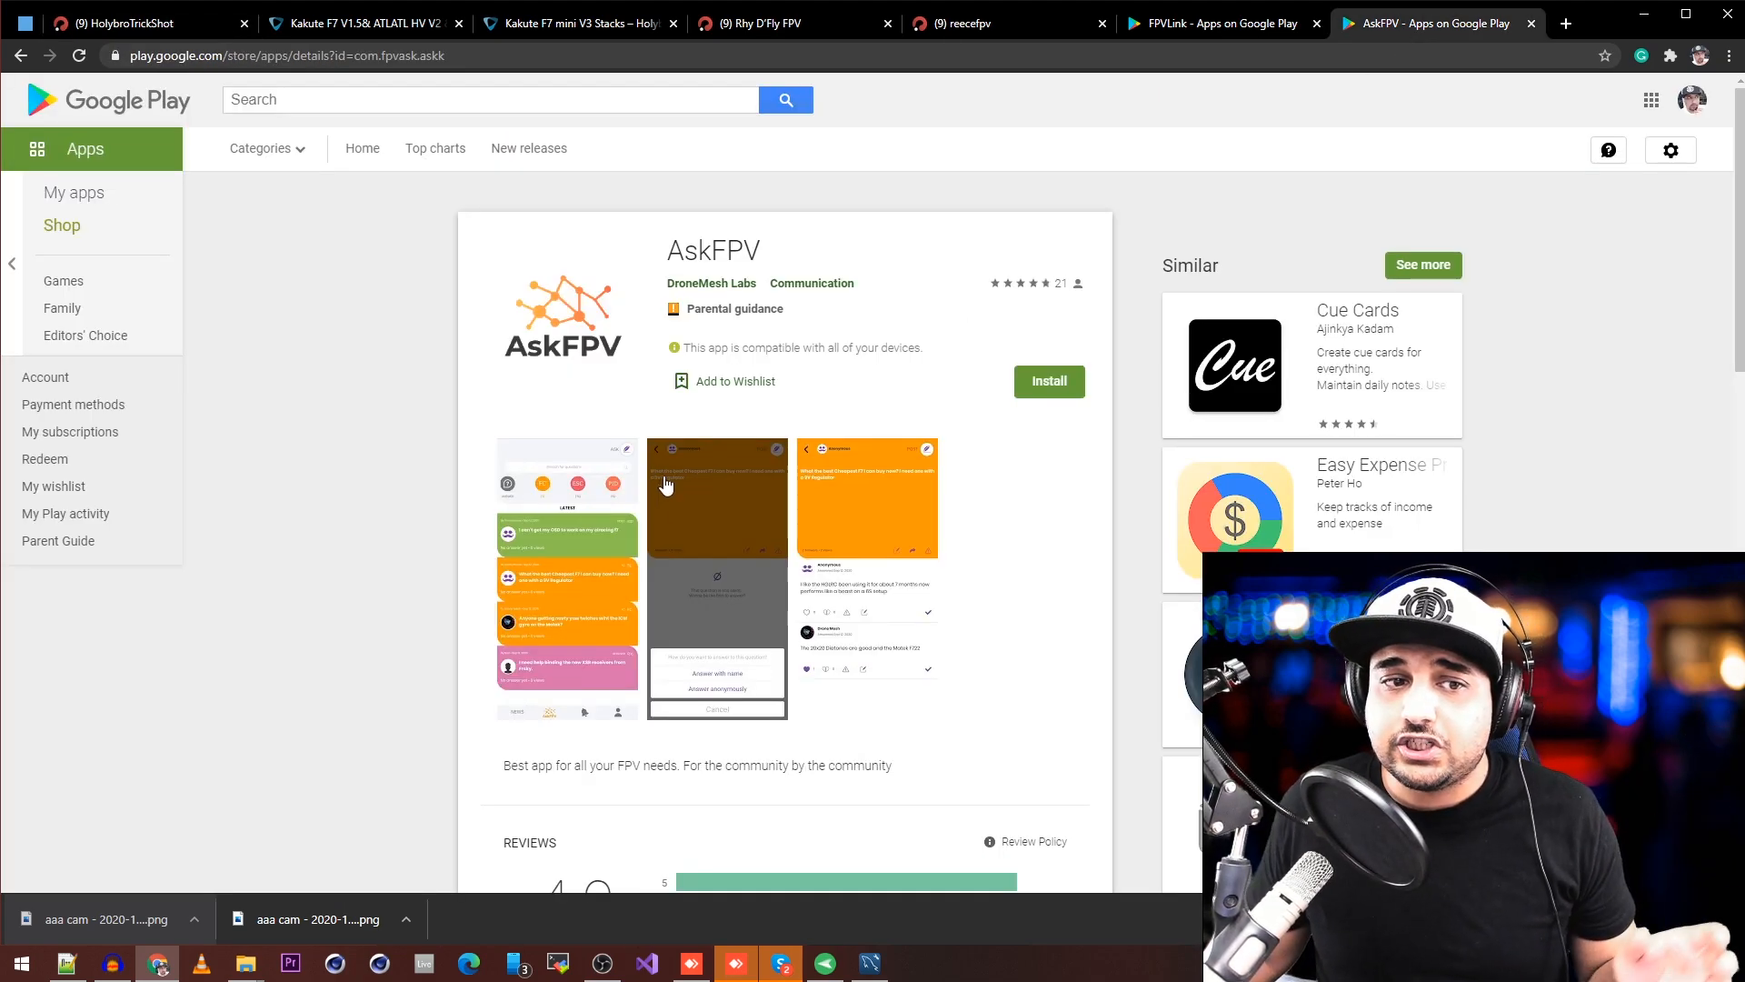